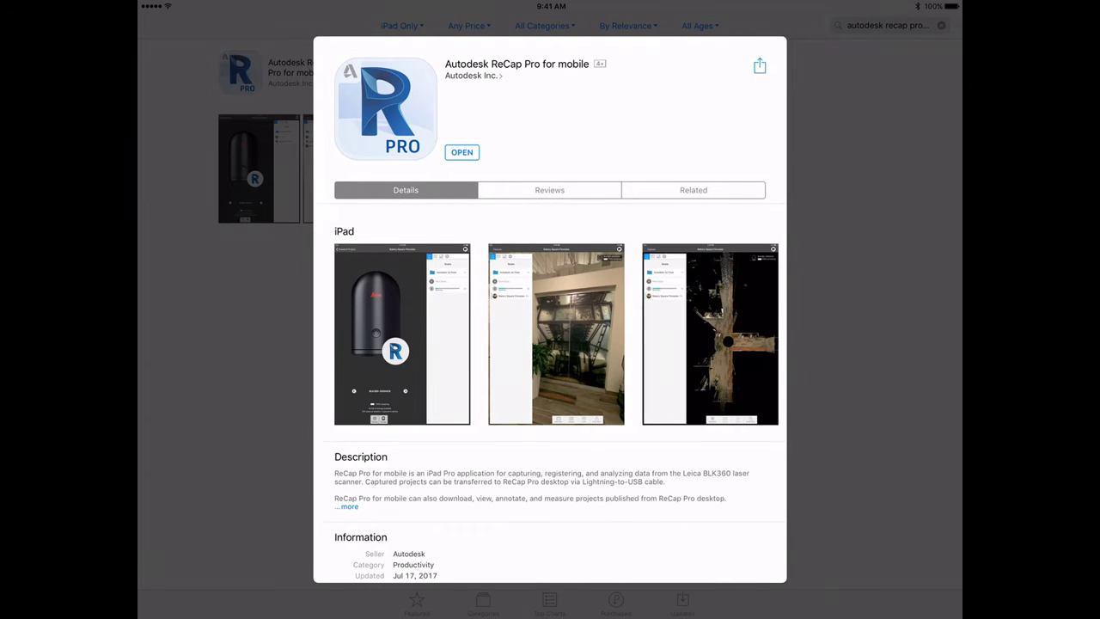
Launch ReCap Pro from its App Store page and accept the license agreement and terms of service
left_click(460, 151)
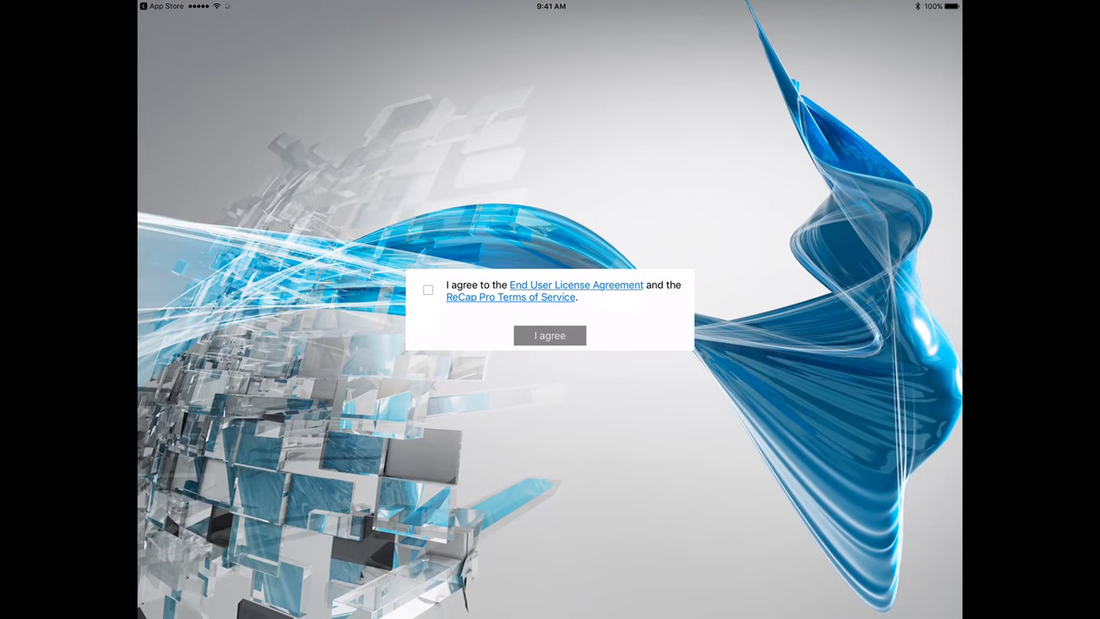
left_click(428, 288)
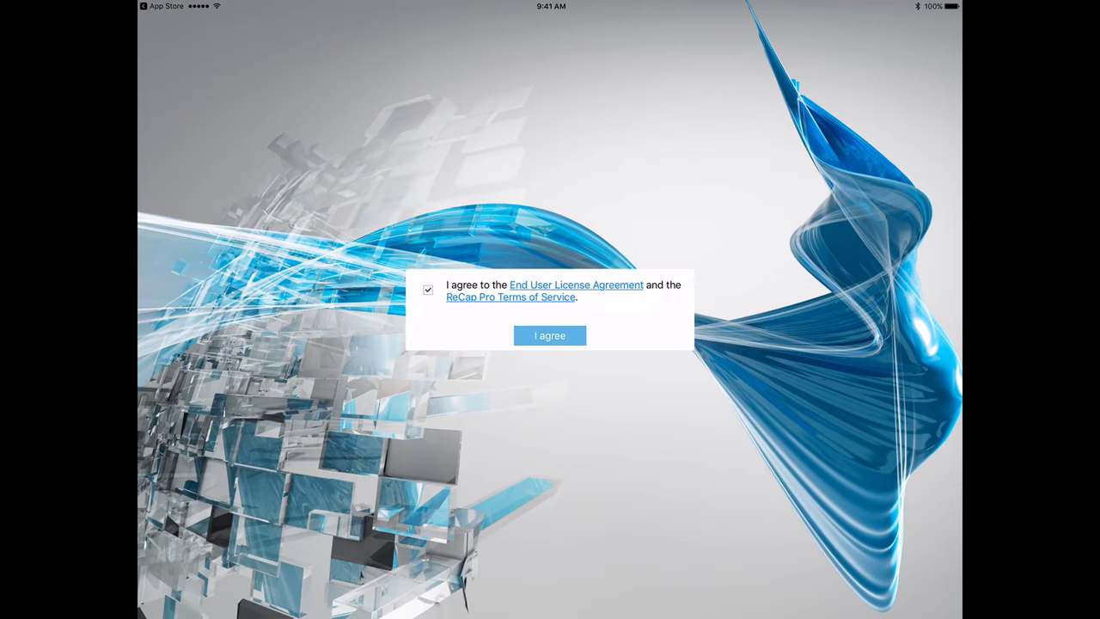
left_click(550, 335)
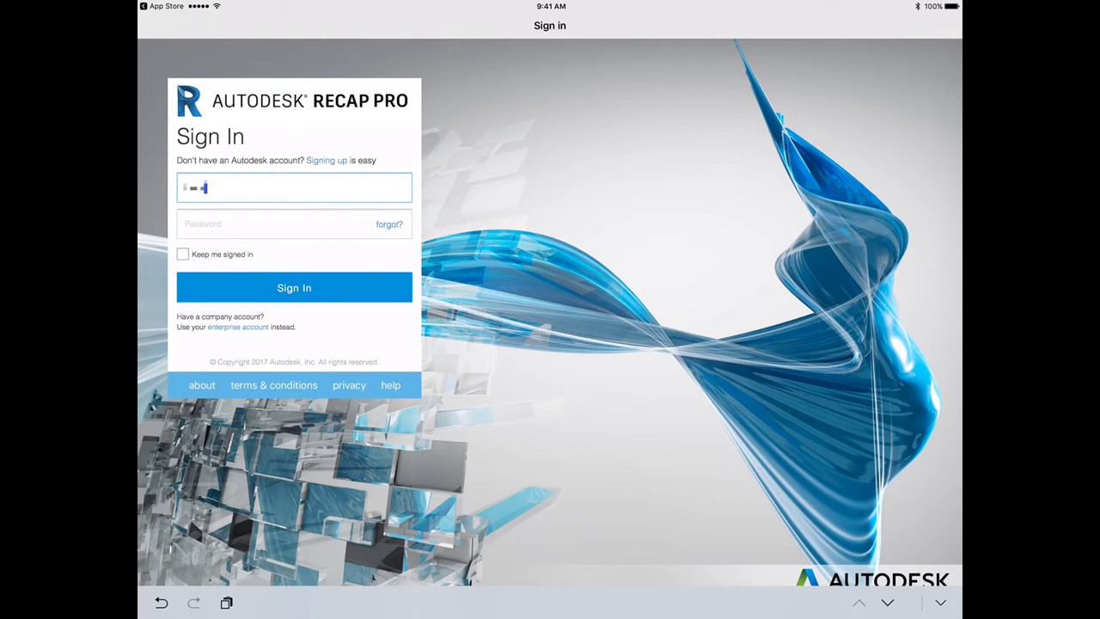
Sign in to the Autodesk account with Keep me signed in checked, reaching the empty project list
type("password")
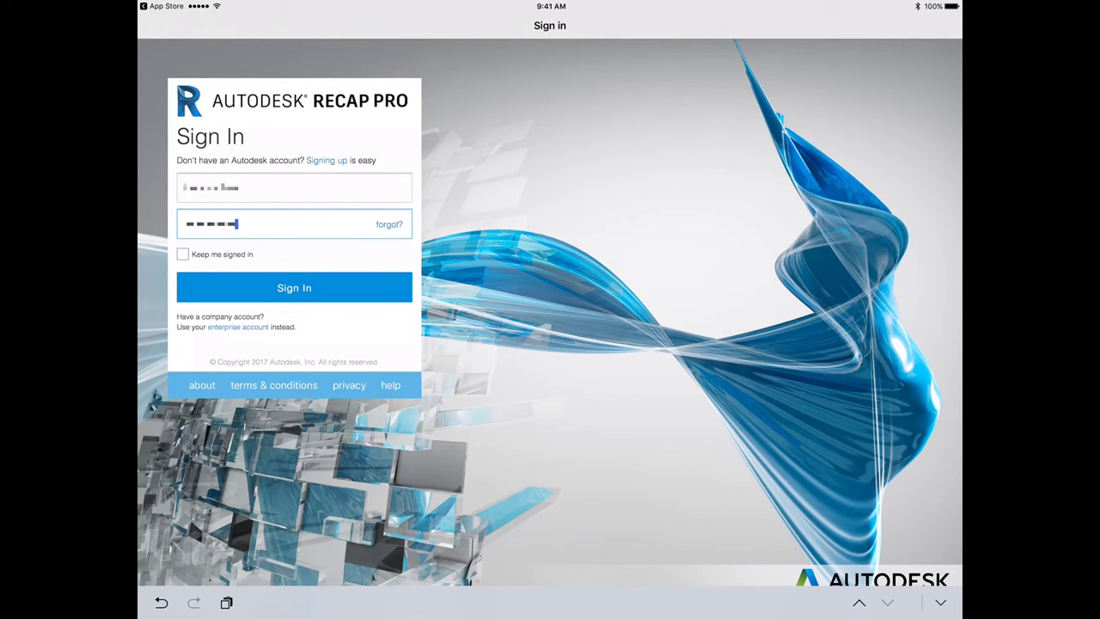
left_click(182, 255)
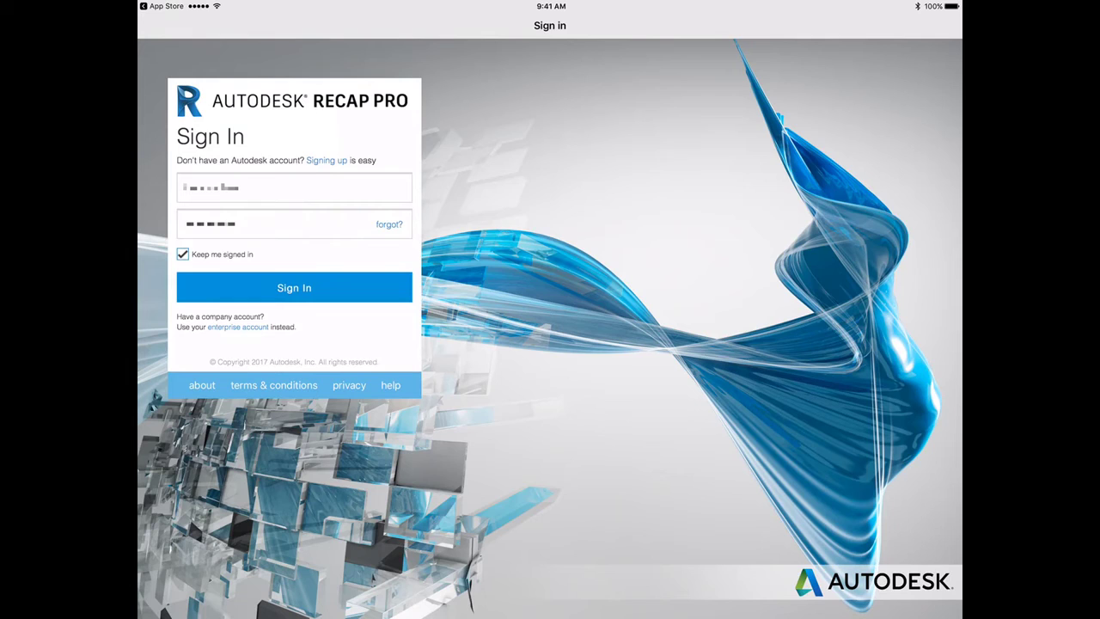
left_click(294, 287)
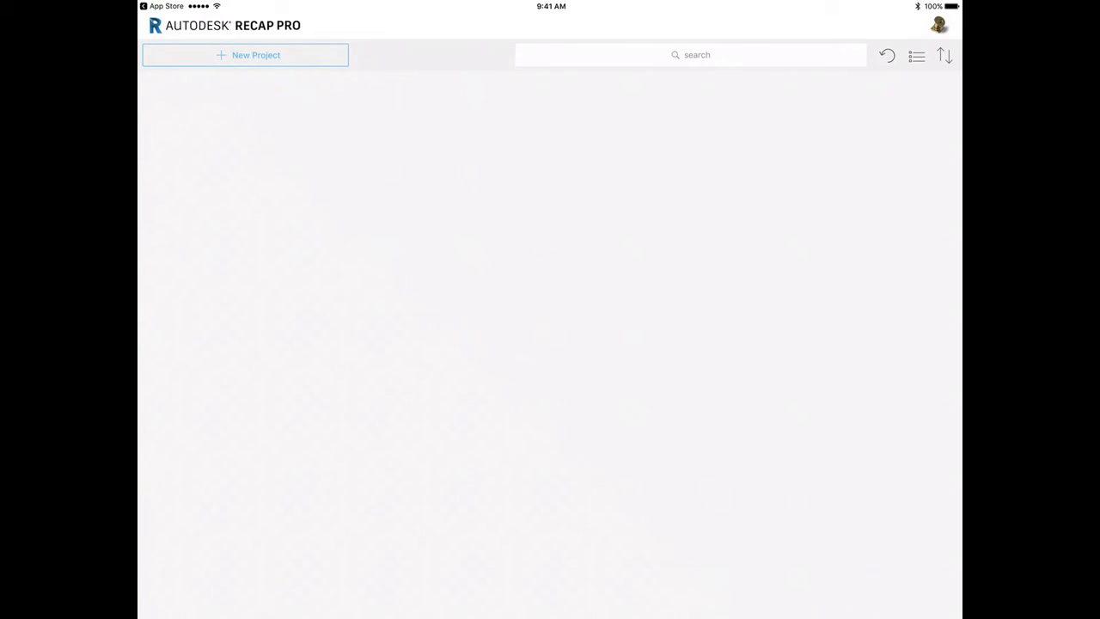